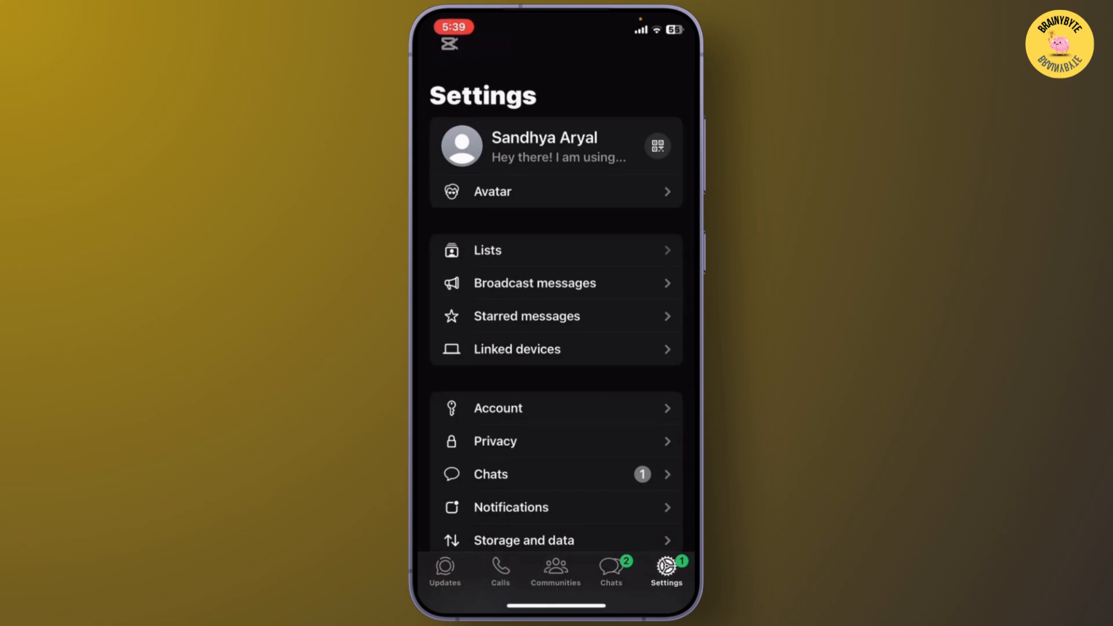
# - Reach Voice message transcripts via the Chats section of Settings
pyautogui.scroll(3)
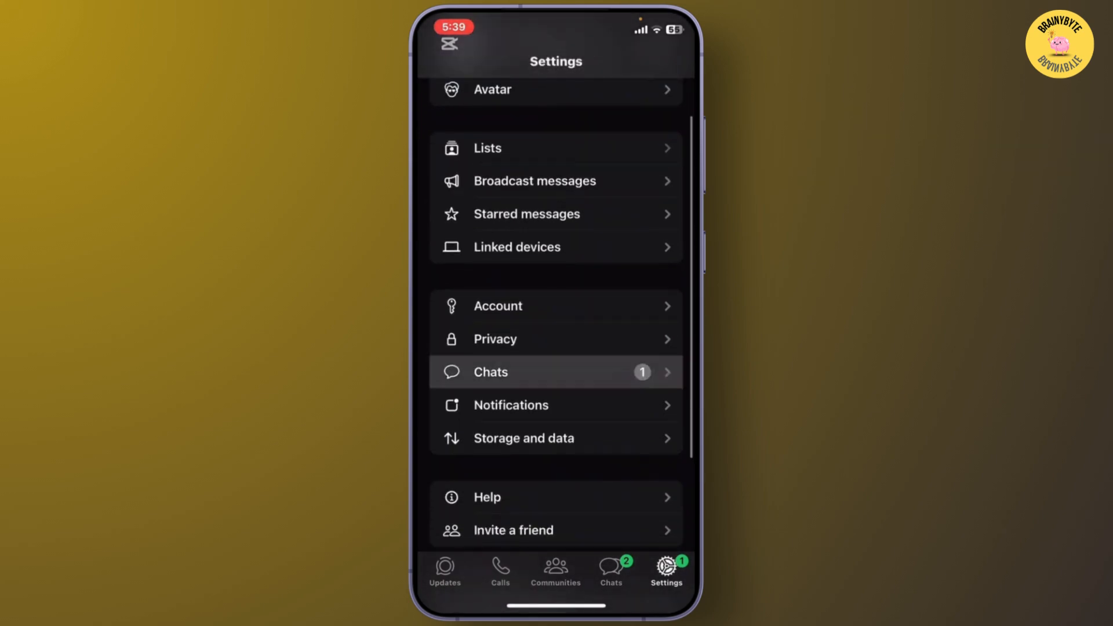
pyautogui.click(555, 372)
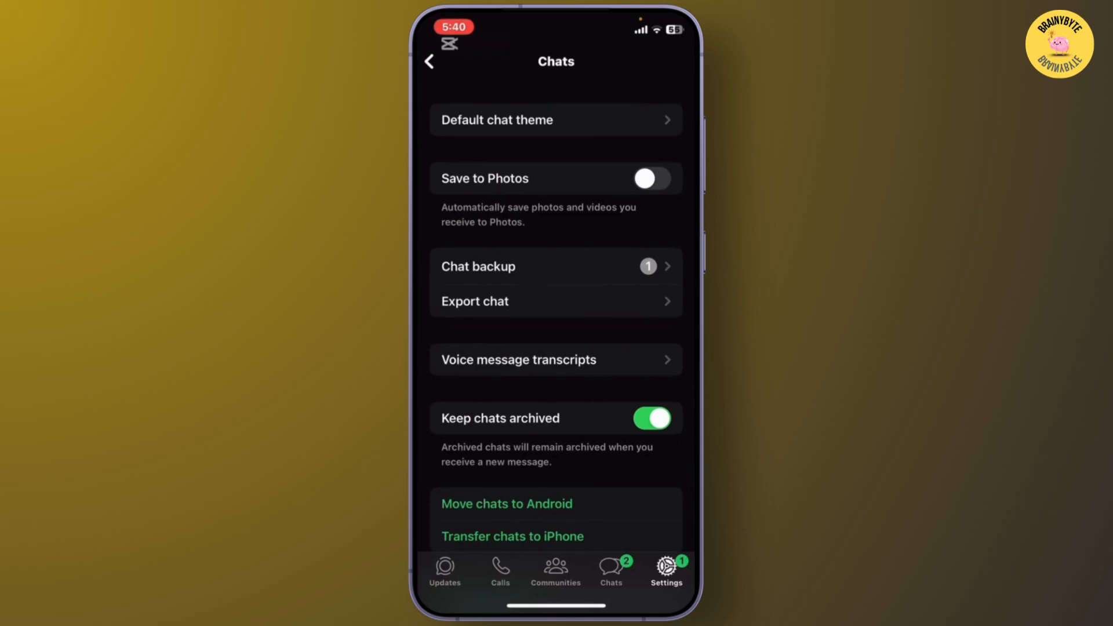
pyautogui.click(518, 360)
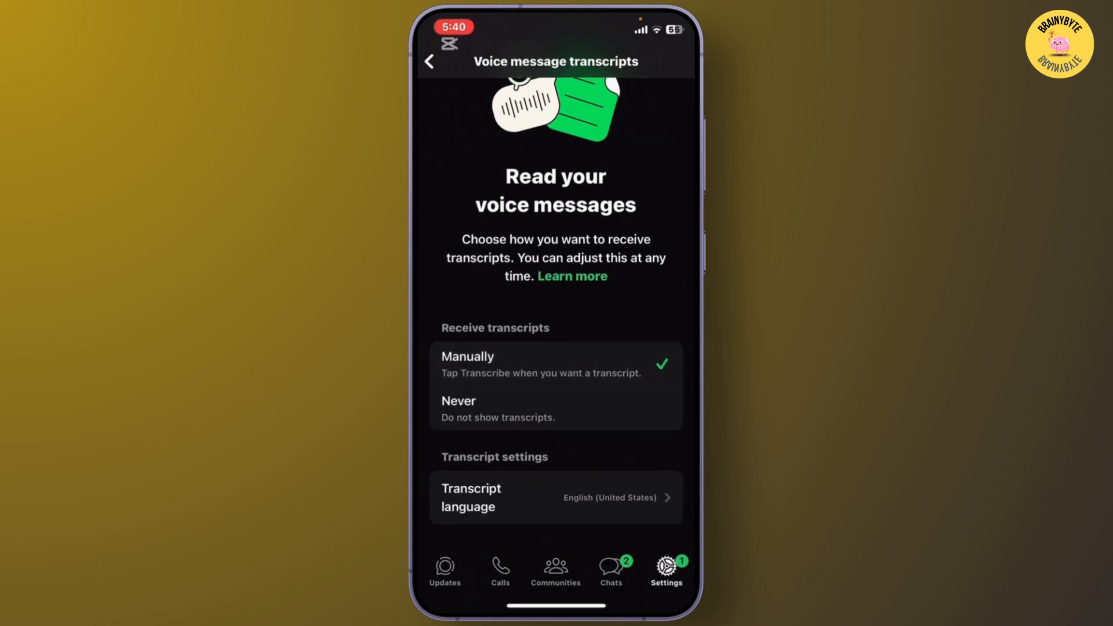
# - Browse the Transcript language list, leaving English (United States) selected
pyautogui.click(556, 497)
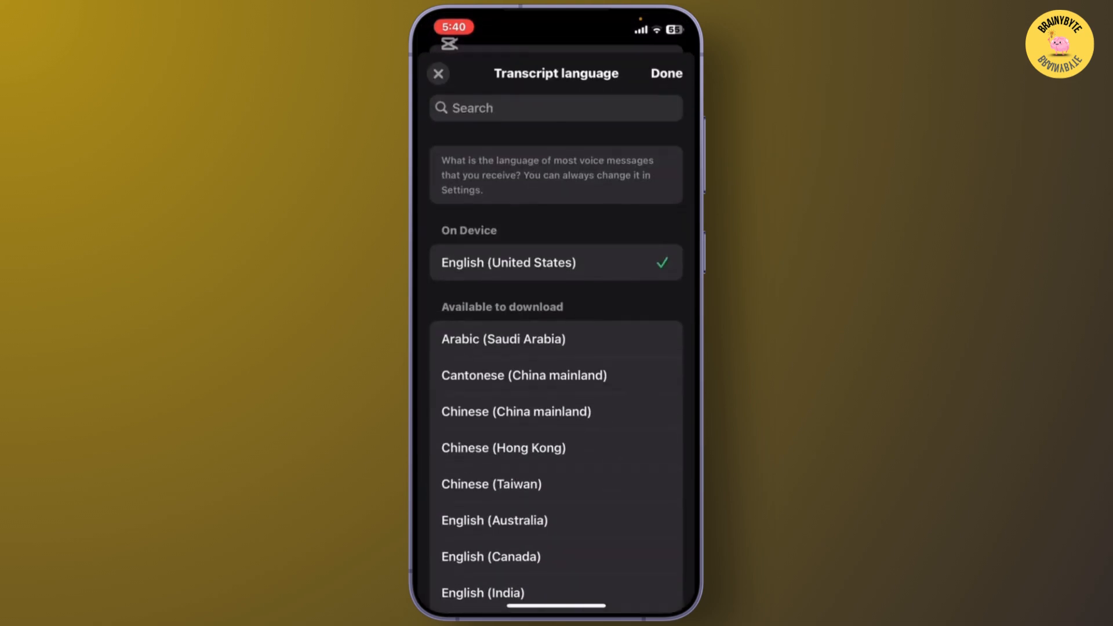
pyautogui.scroll(3)
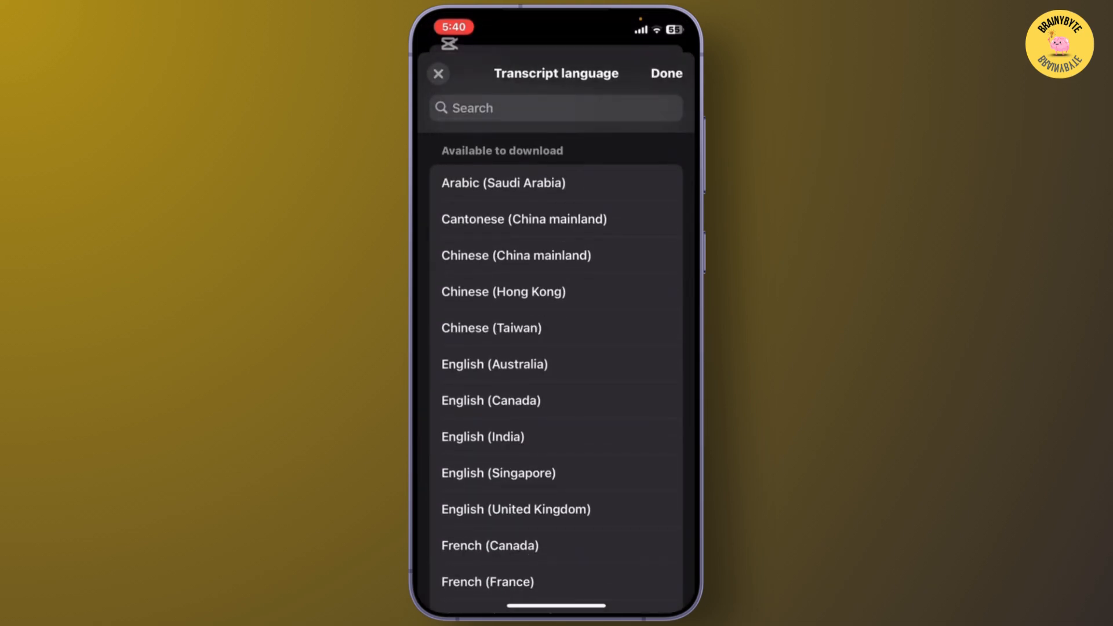
pyautogui.scroll(-3)
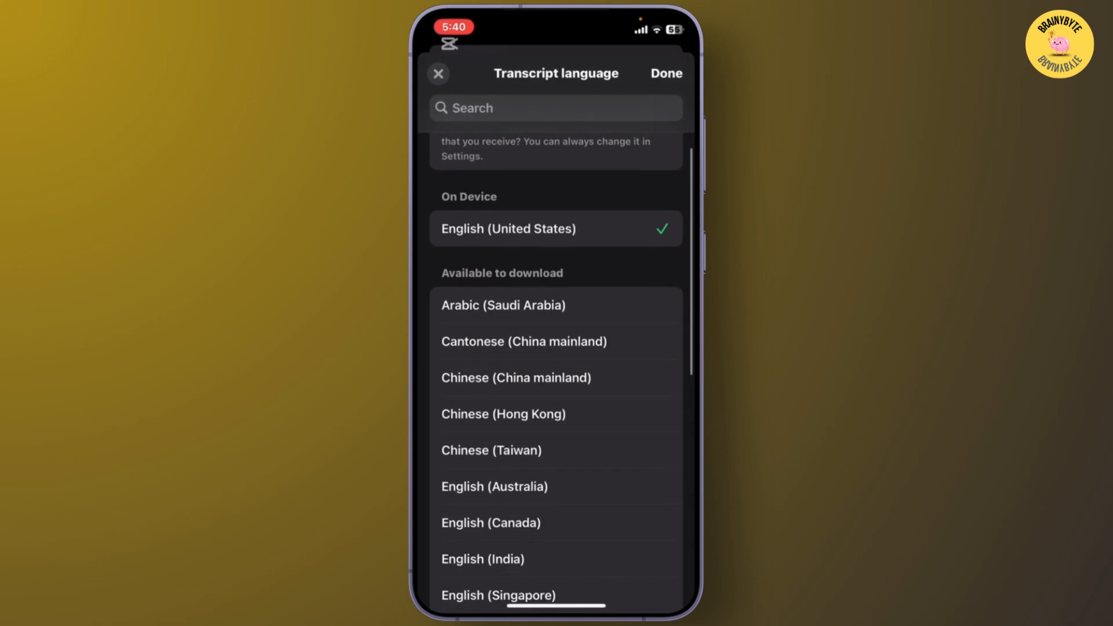